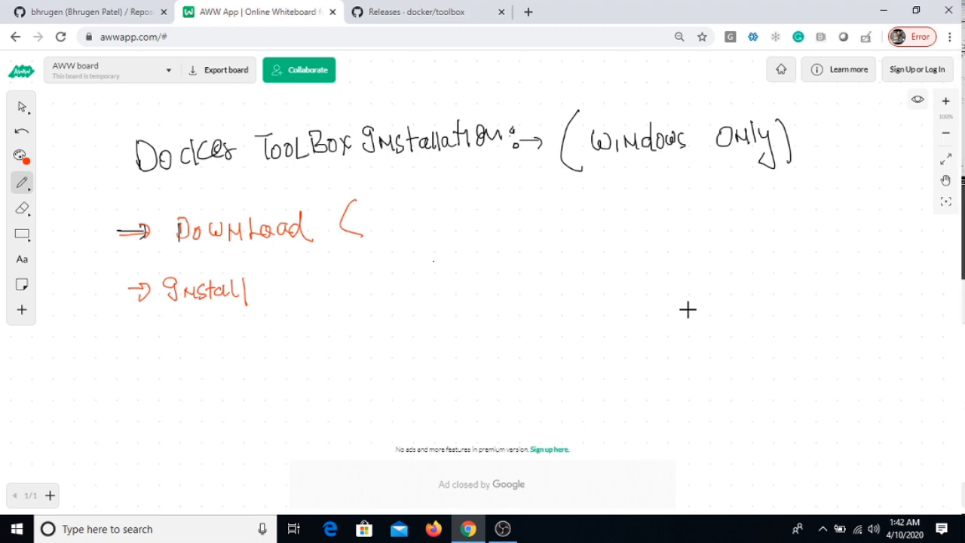
{"action": "mouse_move", "coordinate": [689, 318]}
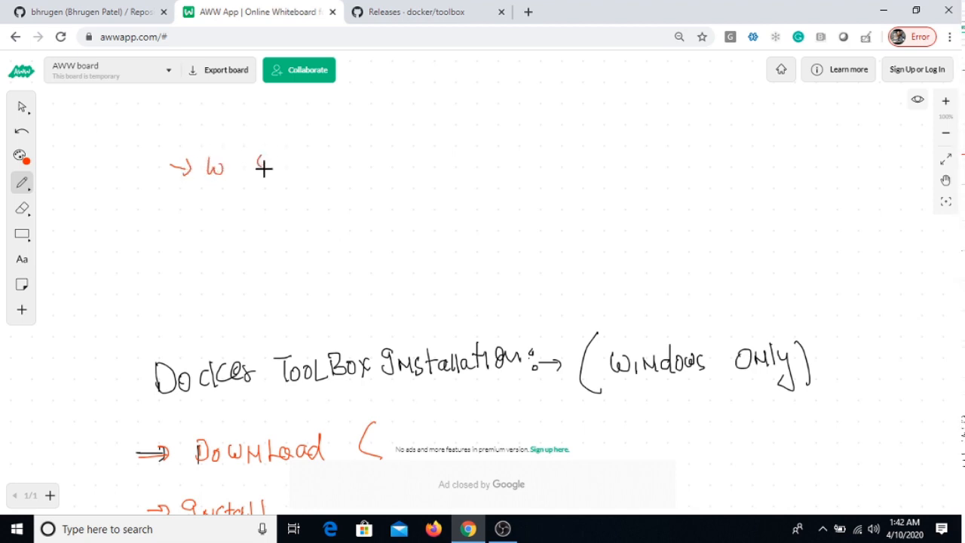
- Handwrite 'W 8/10 (4GB)' followed by an arrow, a tick and a down arrow
{"action": "left_click_drag", "start_coordinate": [253, 158], "coordinate": [309, 170]}
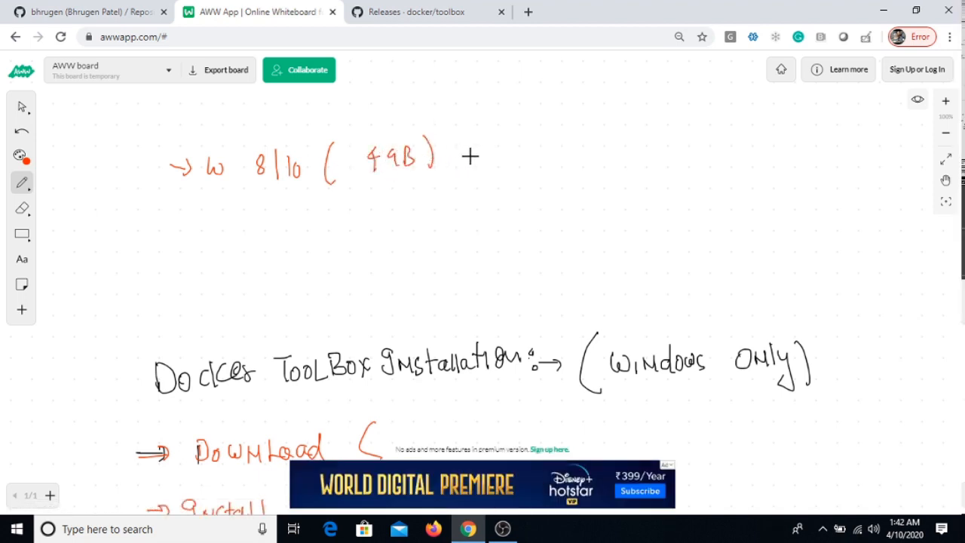
{"action": "left_click_drag", "start_coordinate": [490, 156], "coordinate": [550, 143]}
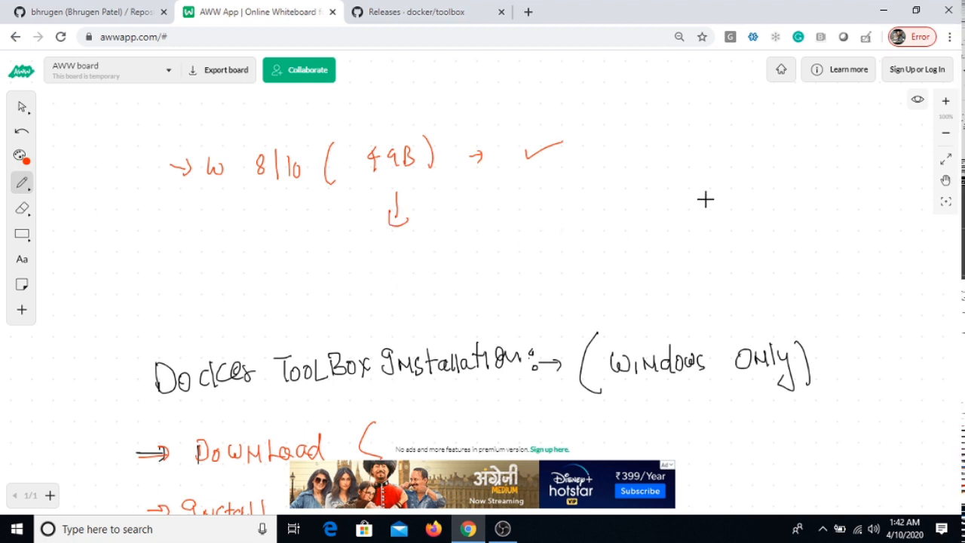
{"action": "left_click", "coordinate": [946, 179]}
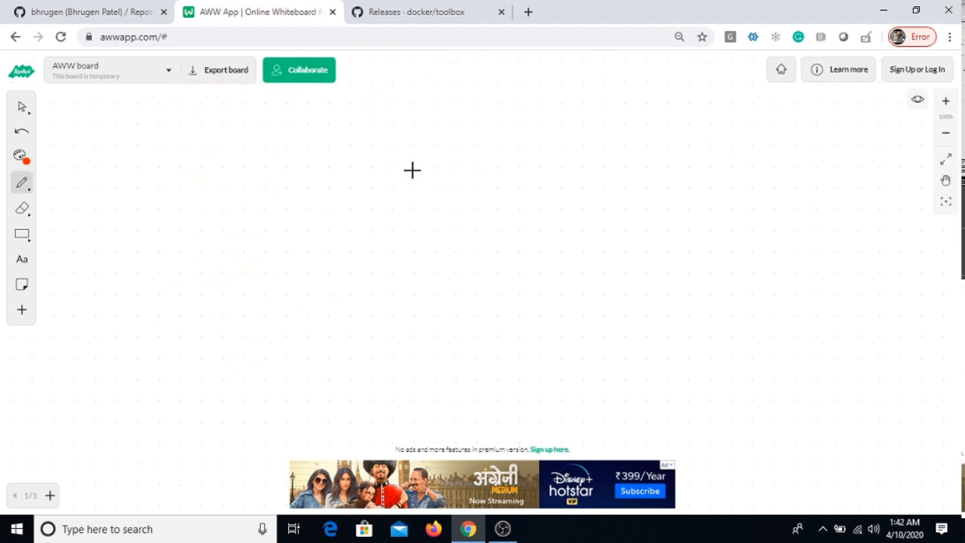
- Write an underlined 'Docker' heading with a branching arrow below it
{"action": "left_click_drag", "start_coordinate": [419, 181], "coordinate": [475, 188]}
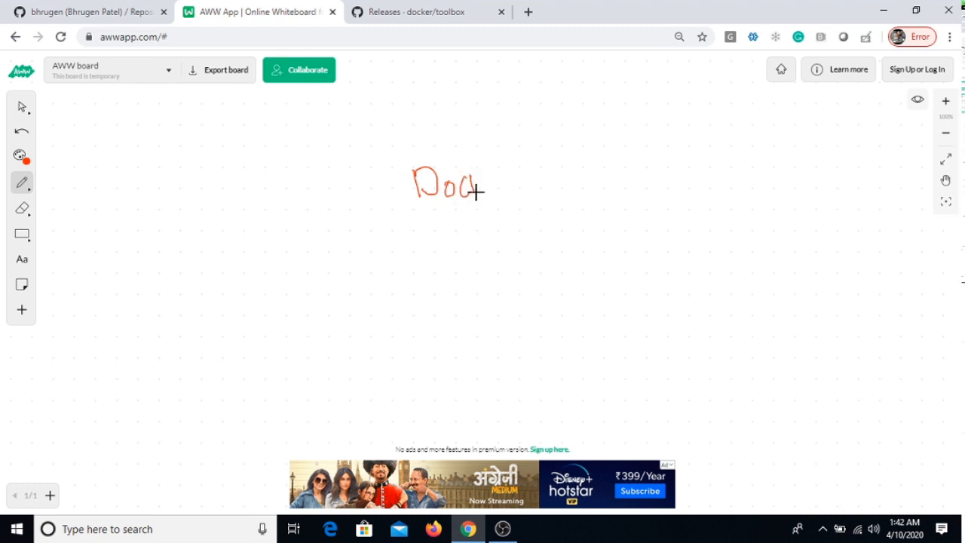
{"action": "left_click_drag", "start_coordinate": [472, 189], "coordinate": [506, 185]}
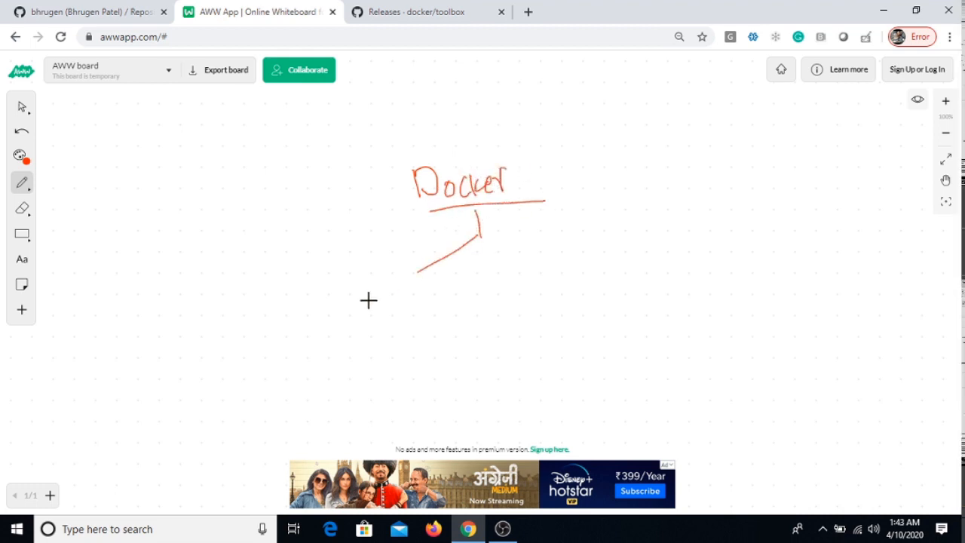
{"action": "left_click_drag", "start_coordinate": [483, 241], "coordinate": [678, 302]}
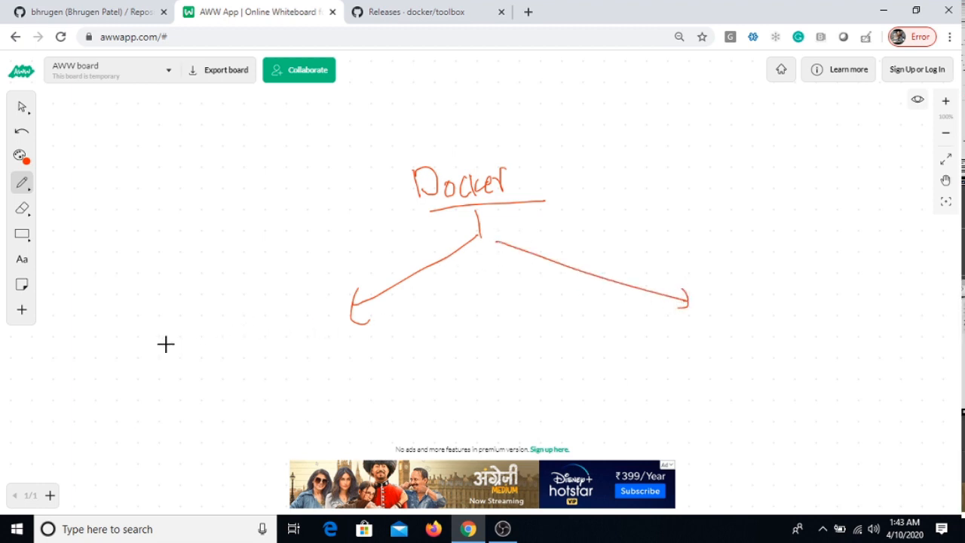
- Label 'Docker Toolbox', circle Docker Desktop with a 4GB note, and underline Toolbox
{"action": "left_click_drag", "start_coordinate": [162, 354], "coordinate": [203, 362]}
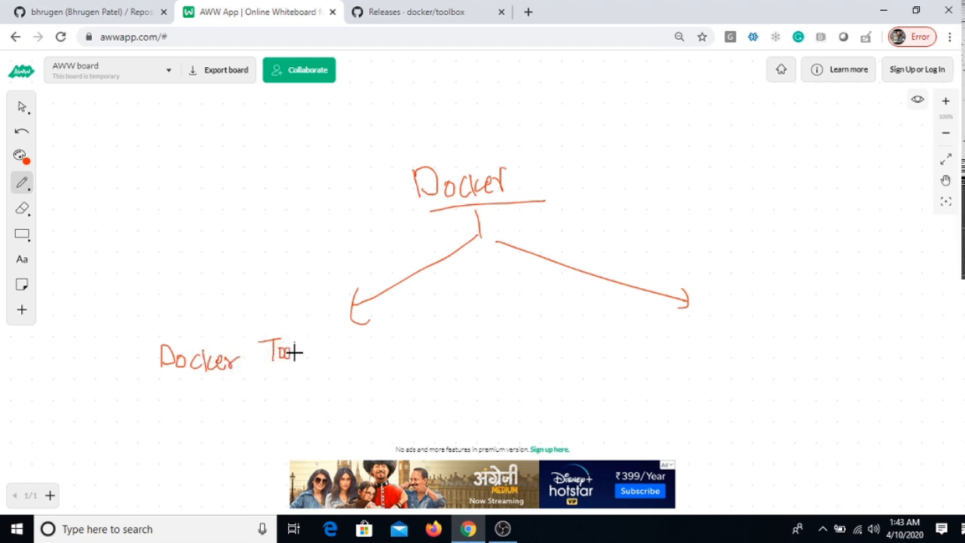
{"action": "left_click_drag", "start_coordinate": [302, 355], "coordinate": [362, 359]}
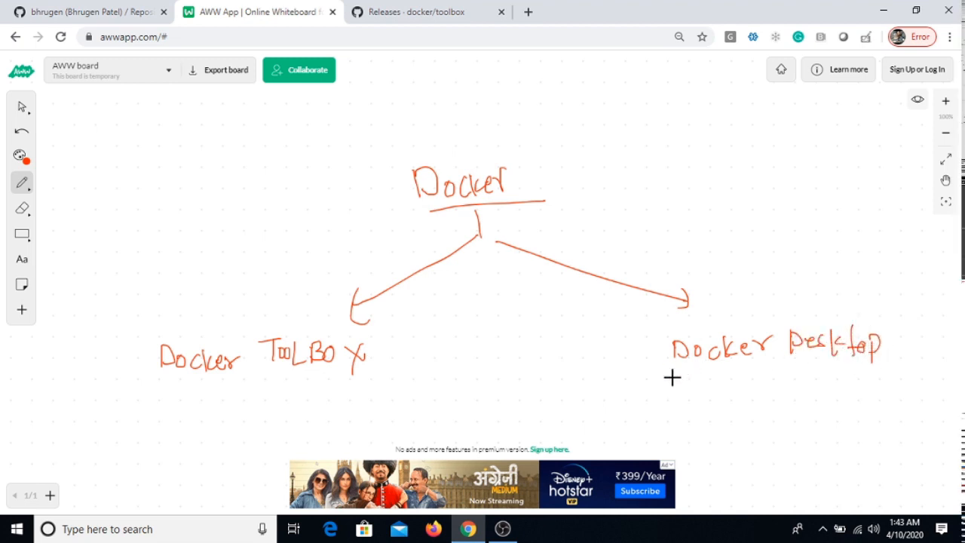
{"action": "left_click_drag", "start_coordinate": [671, 373], "coordinate": [901, 373]}
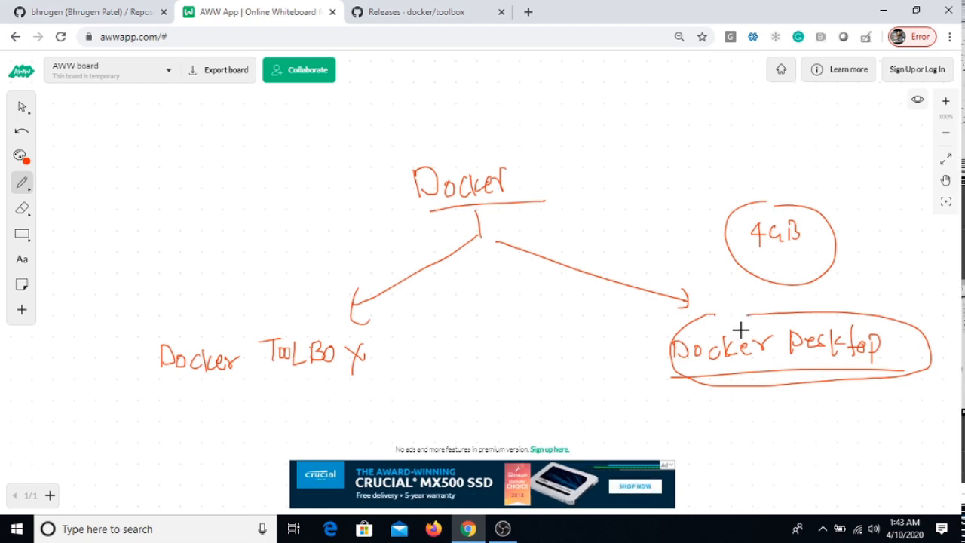
{"action": "mouse_move", "coordinate": [168, 386]}
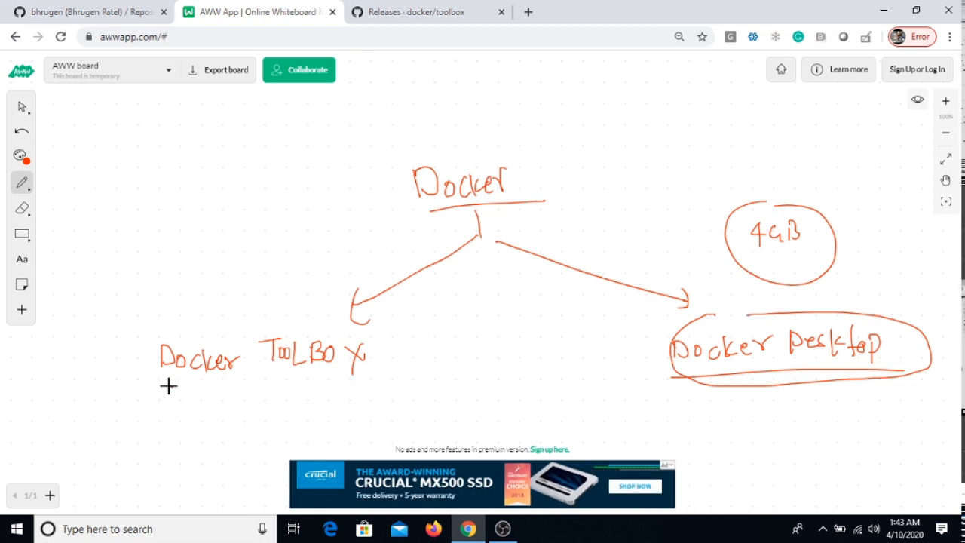
{"action": "left_click_drag", "start_coordinate": [170, 384], "coordinate": [426, 381]}
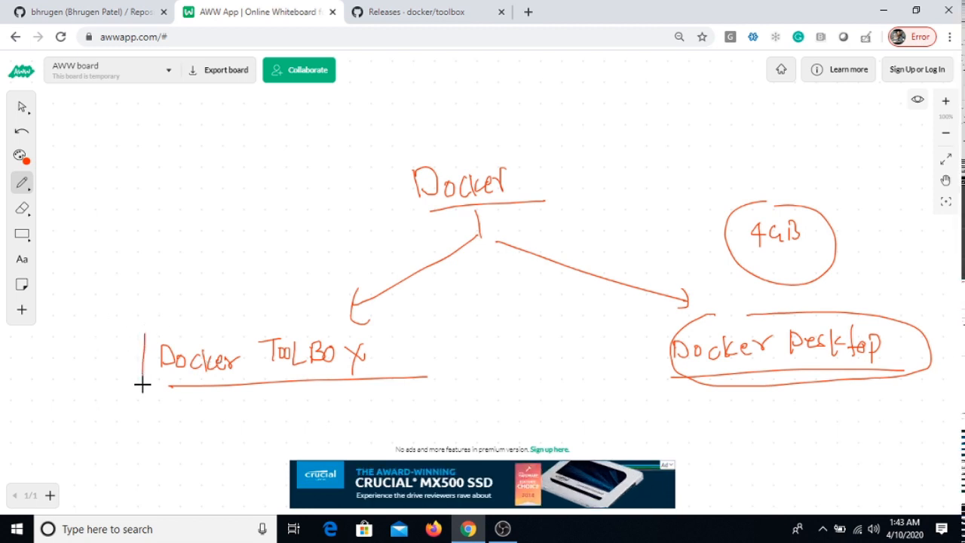
{"action": "mouse_move", "coordinate": [445, 12]}
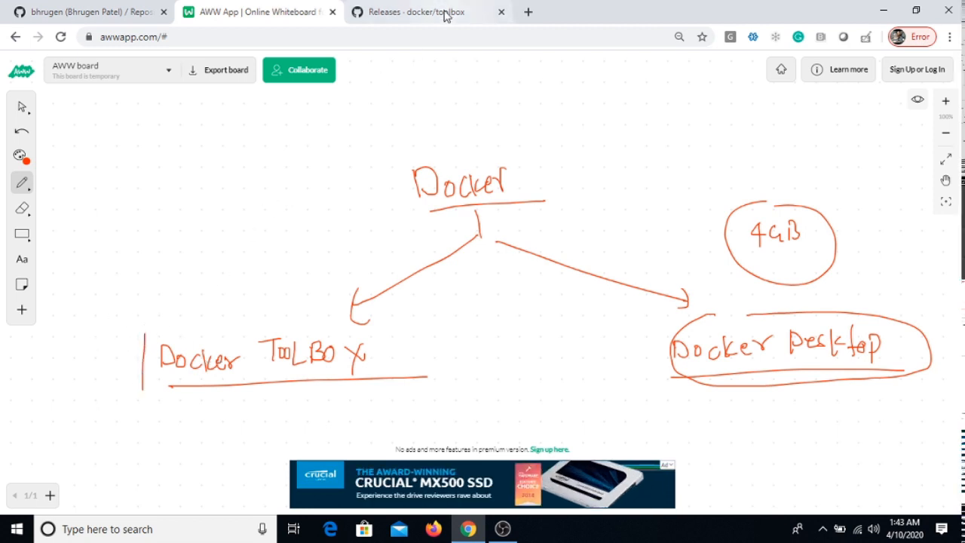
- Switch to the 'Releases - docker/toolbox' tab and scroll to the v19.03.1 assets
{"action": "left_click", "coordinate": [421, 12]}
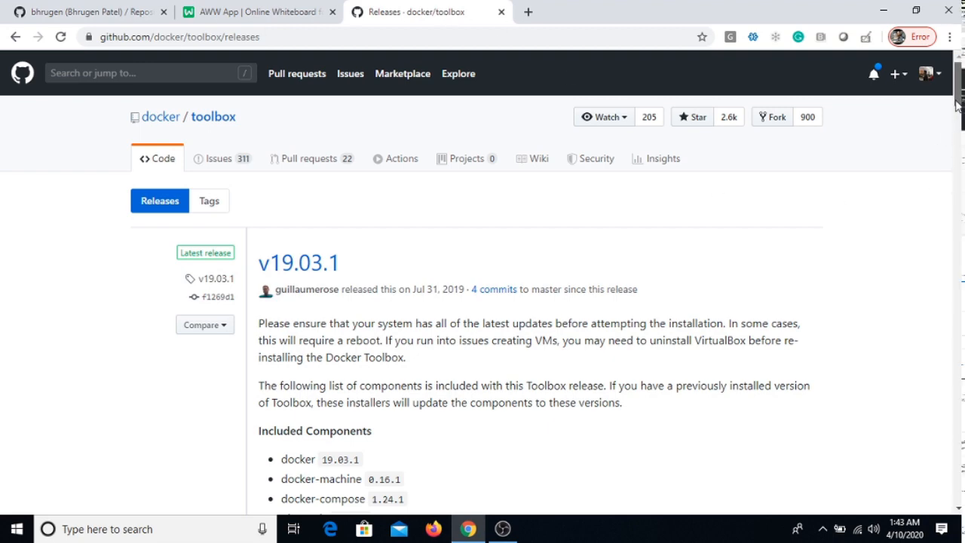
{"action": "scroll", "scroll_direction": "down", "scroll_amount": 3}
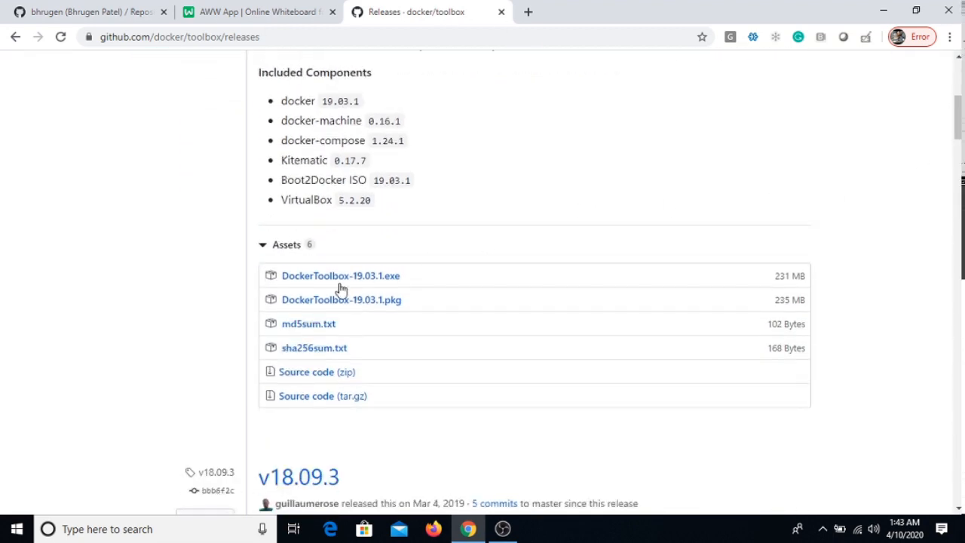
{"action": "mouse_move", "coordinate": [872, 64]}
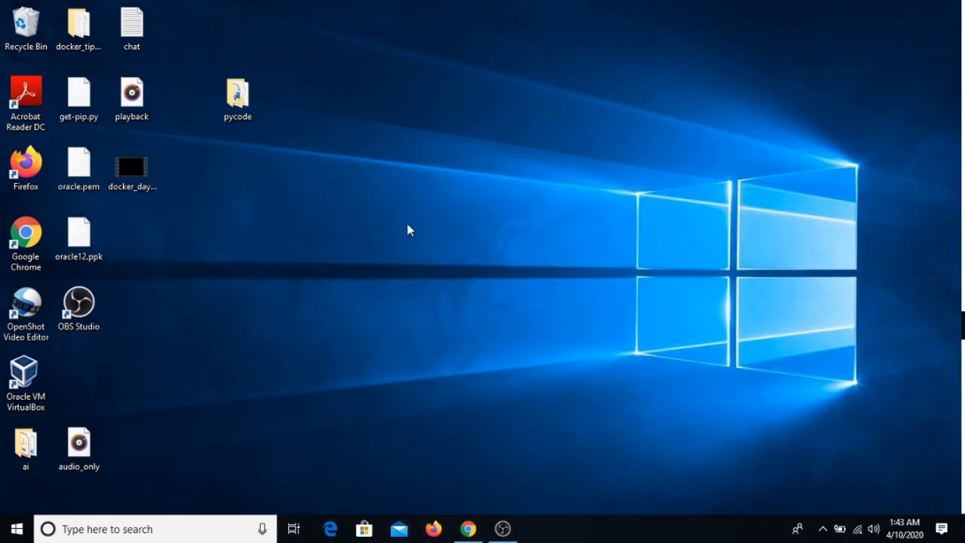
{"action": "mouse_move", "coordinate": [238, 261]}
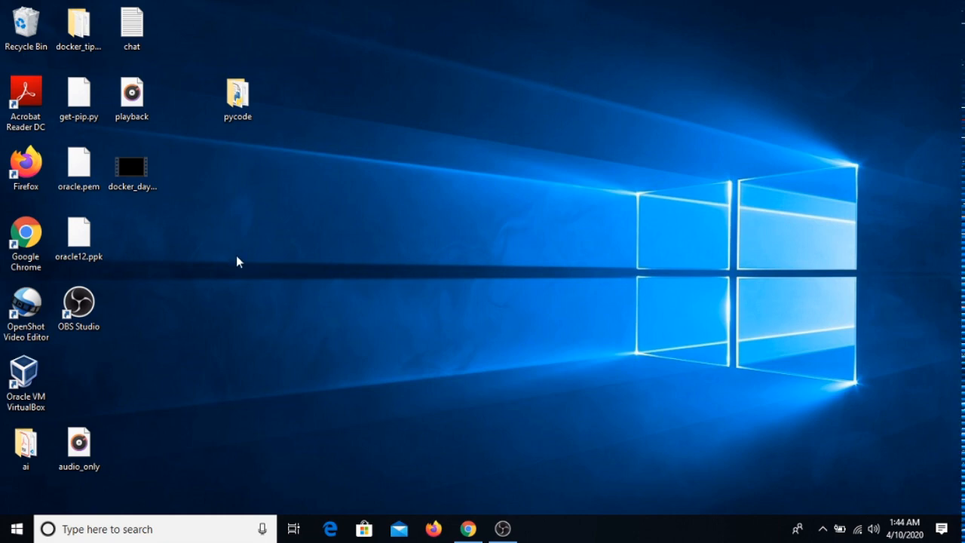
- Open File Explorer on Downloads and select the DockerToolbox-19.03.1 installer
{"action": "left_click", "coordinate": [536, 528]}
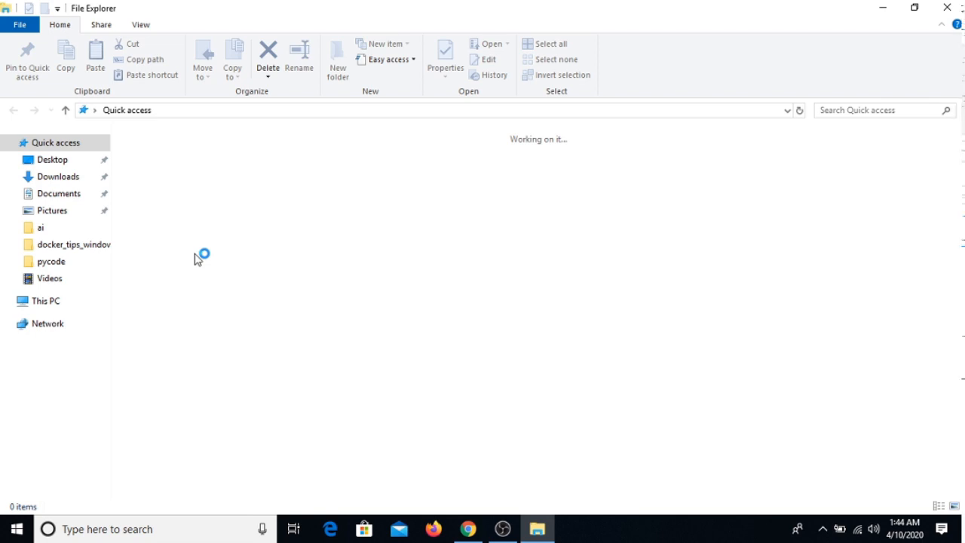
{"action": "left_click", "coordinate": [58, 176]}
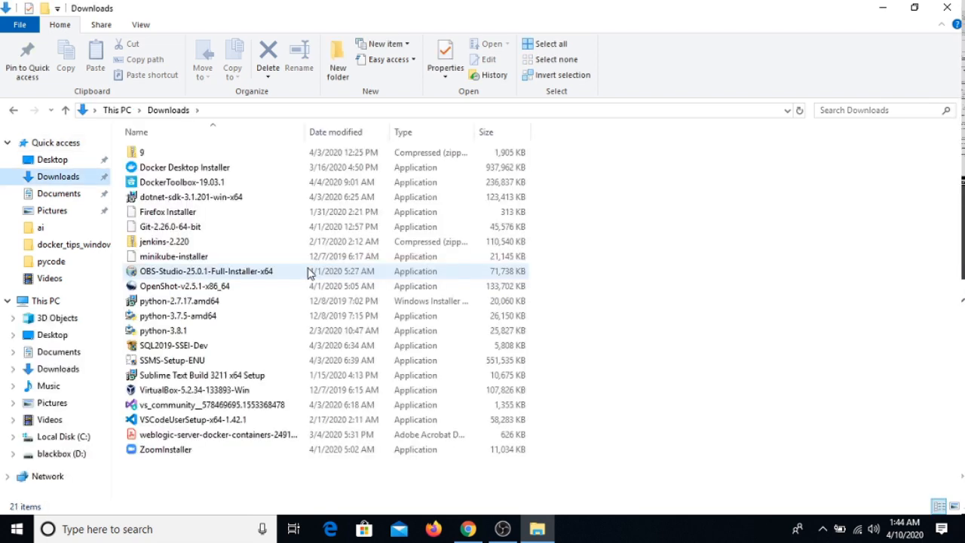
{"action": "left_click", "coordinate": [182, 182]}
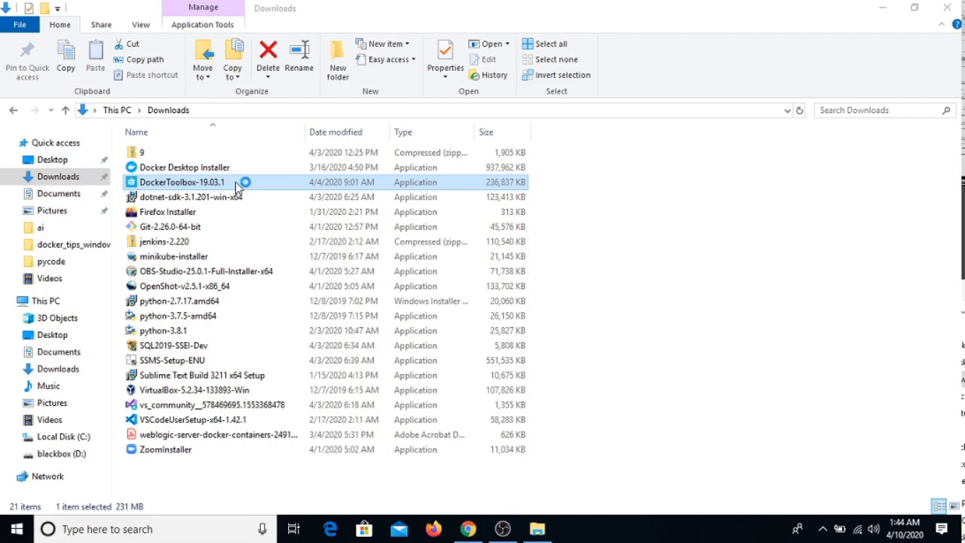
- Launch DockerToolbox-19.03.1, passing the welcome page and default C:\Program Files\Docker Toolbox folder
{"action": "double_click", "coordinate": [180, 181]}
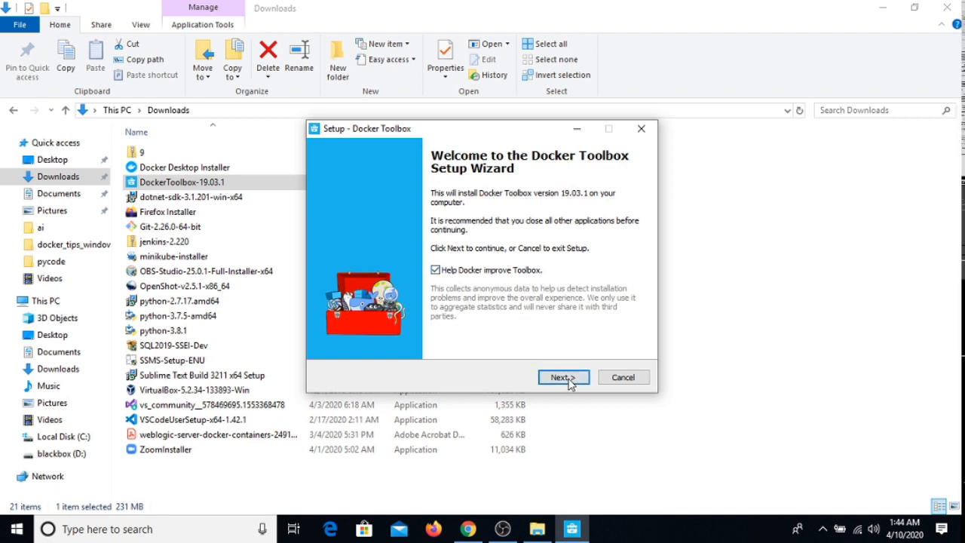
{"action": "left_click", "coordinate": [563, 377]}
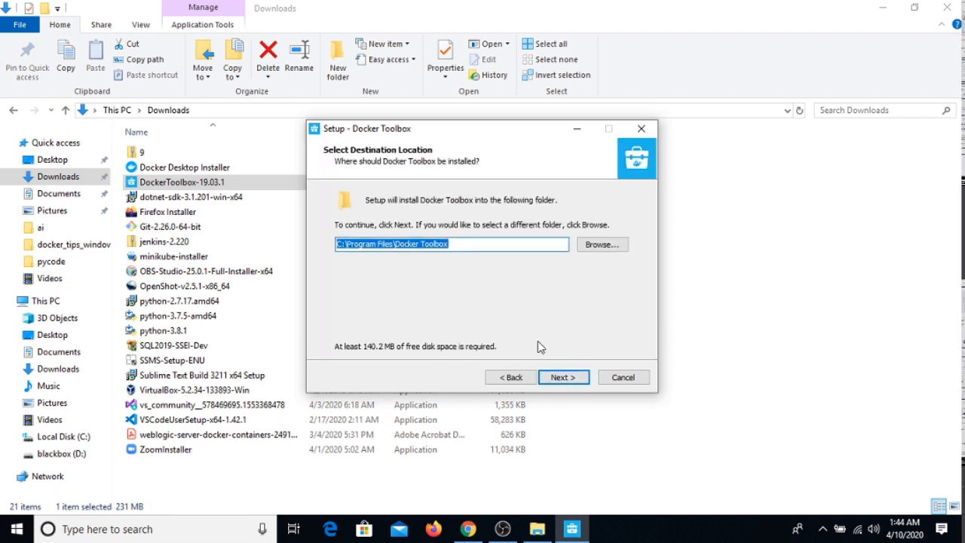
{"action": "left_click", "coordinate": [563, 376]}
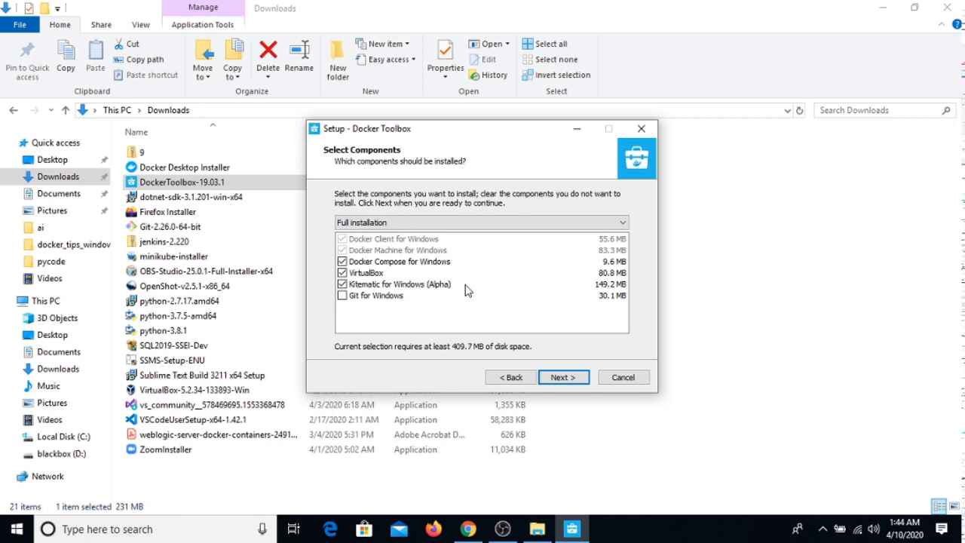
{"action": "mouse_move", "coordinate": [366, 279]}
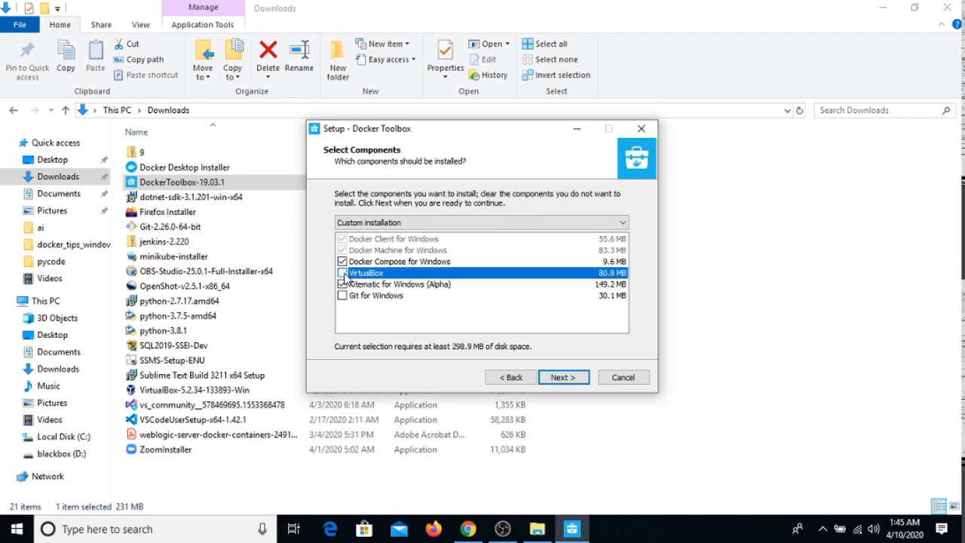
- Deselect VirtualBox, Kitematic for Windows and Git for Windows, keeping Docker Compose checked
{"action": "left_click", "coordinate": [342, 284]}
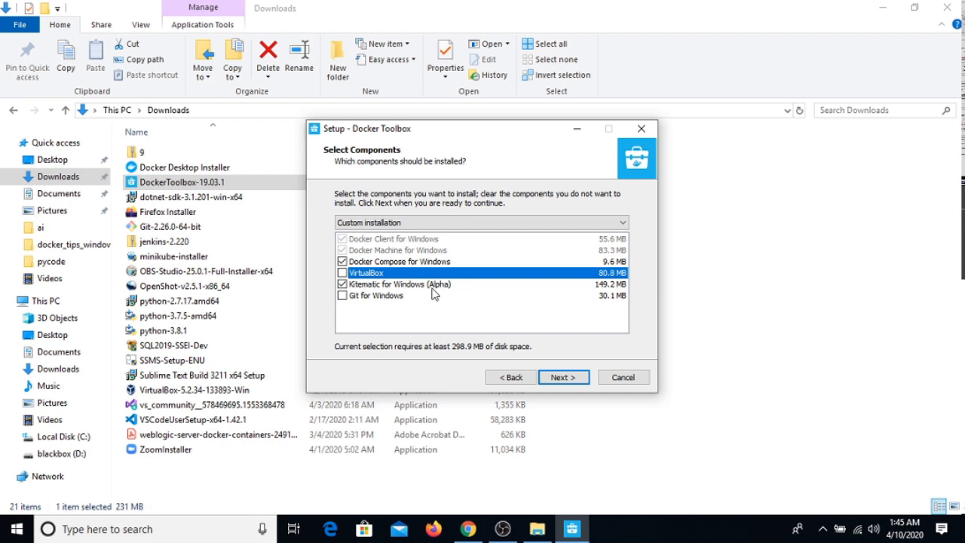
{"action": "left_click", "coordinate": [342, 273]}
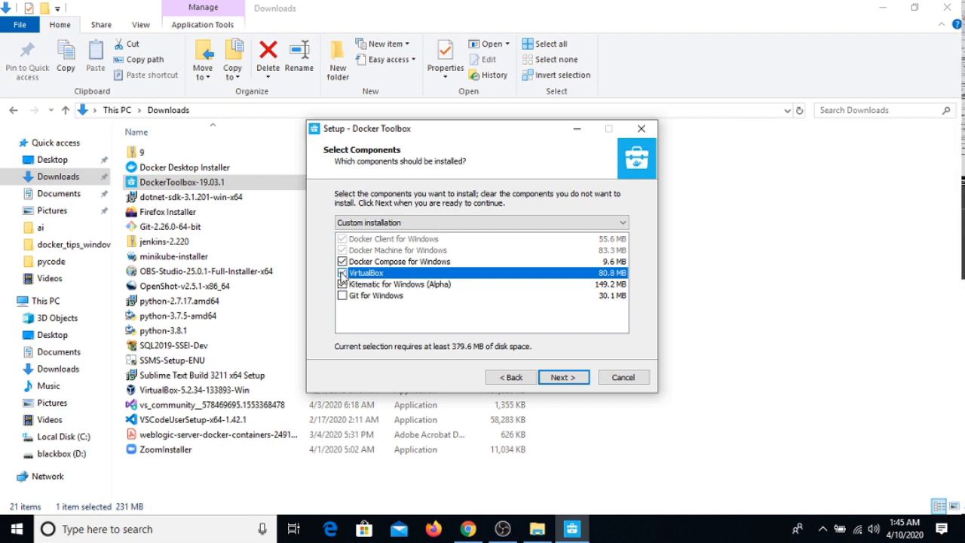
{"action": "left_click", "coordinate": [342, 284]}
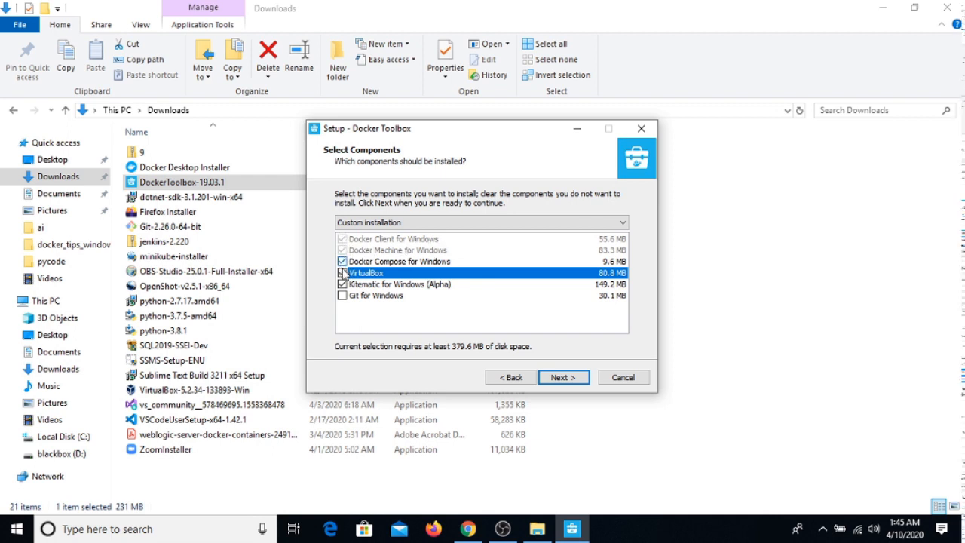
{"action": "left_click", "coordinate": [342, 273]}
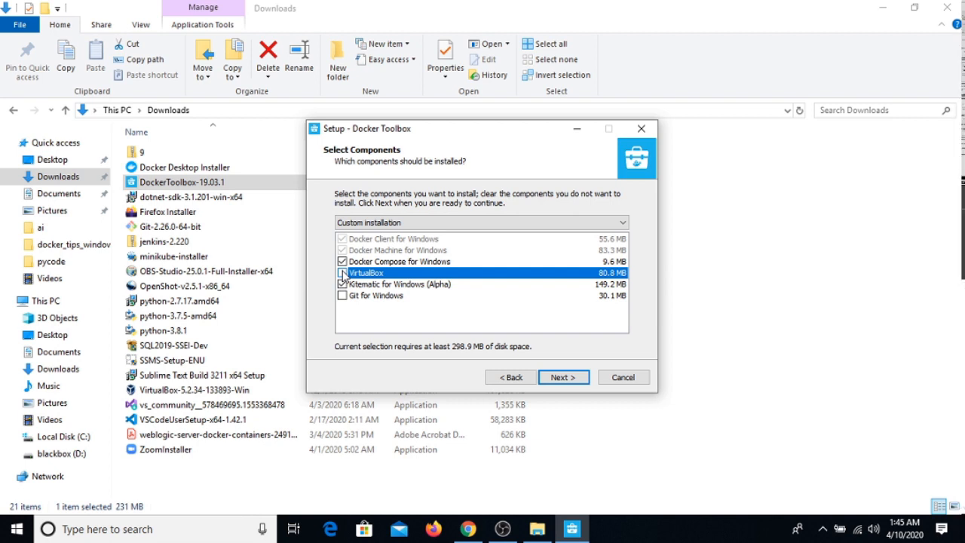
{"action": "left_click", "coordinate": [342, 284]}
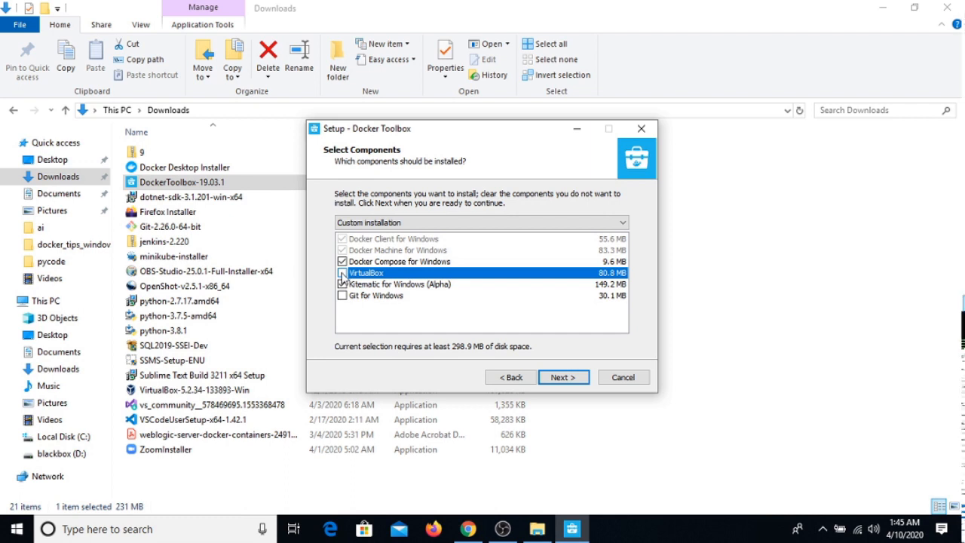
{"action": "left_click", "coordinate": [342, 284]}
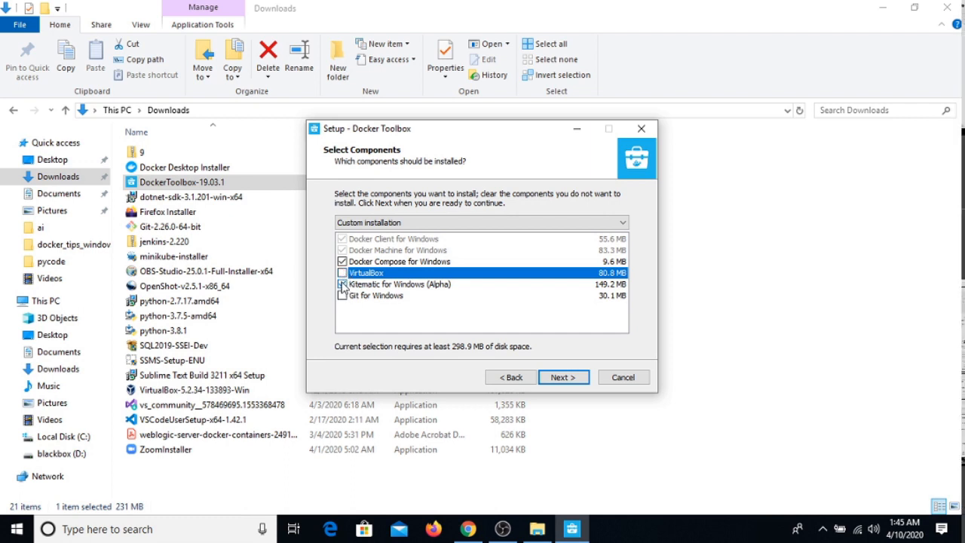
{"action": "left_click", "coordinate": [341, 273]}
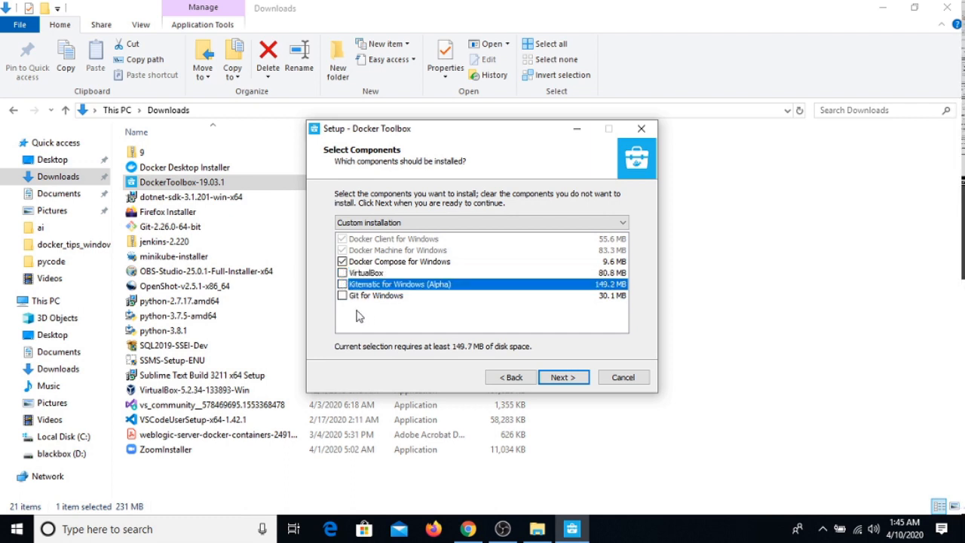
{"action": "left_click", "coordinate": [342, 296]}
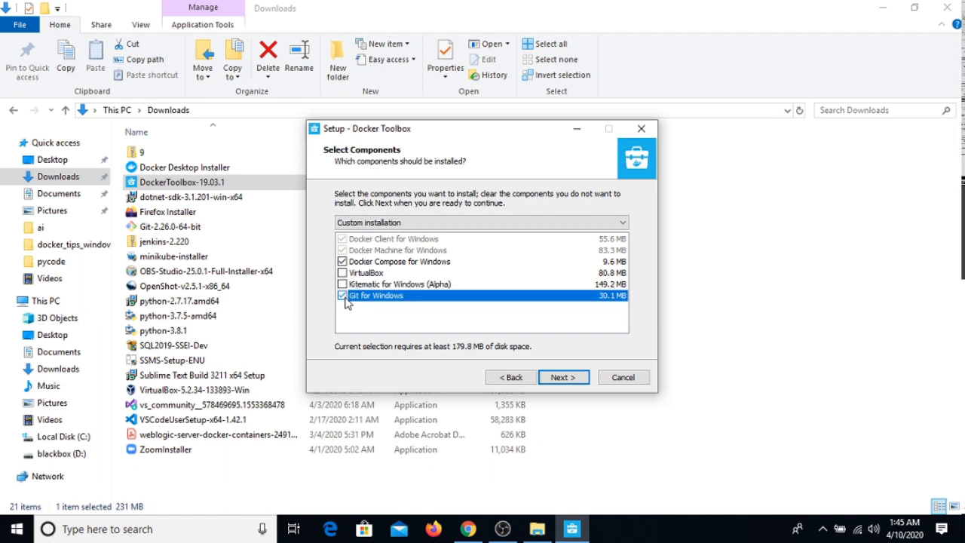
{"action": "left_click", "coordinate": [343, 295]}
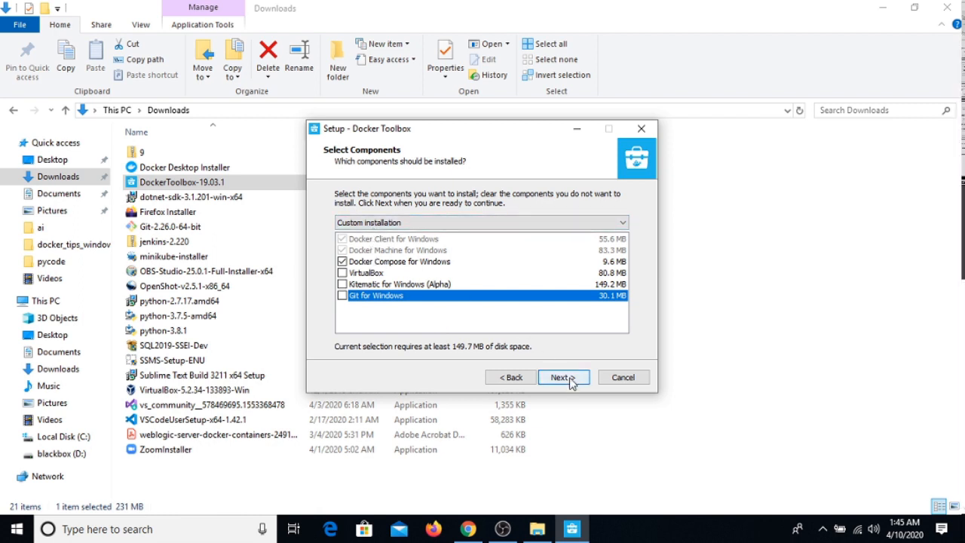
- Keep all three additional tasks ticked, review the summary, and begin installation
{"action": "left_click", "coordinate": [564, 377]}
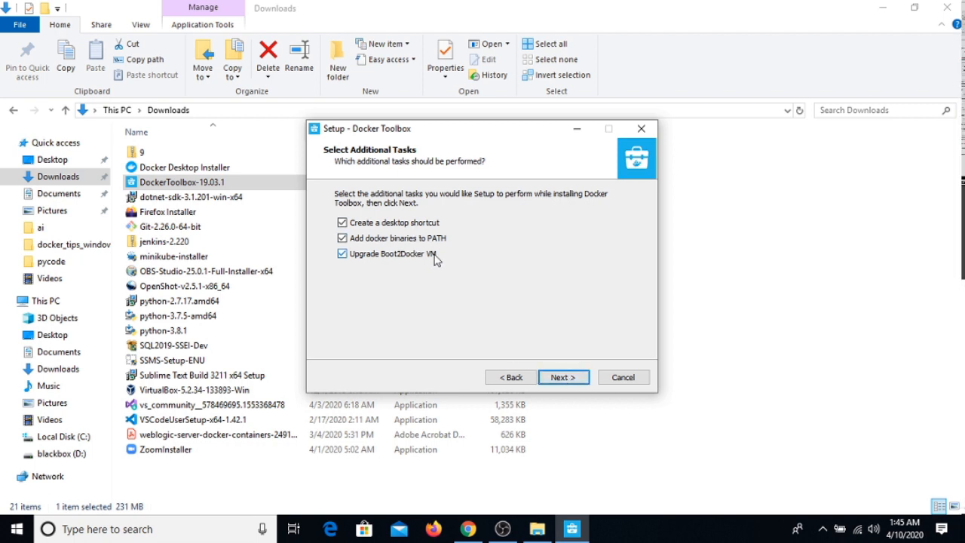
{"action": "mouse_move", "coordinate": [561, 377]}
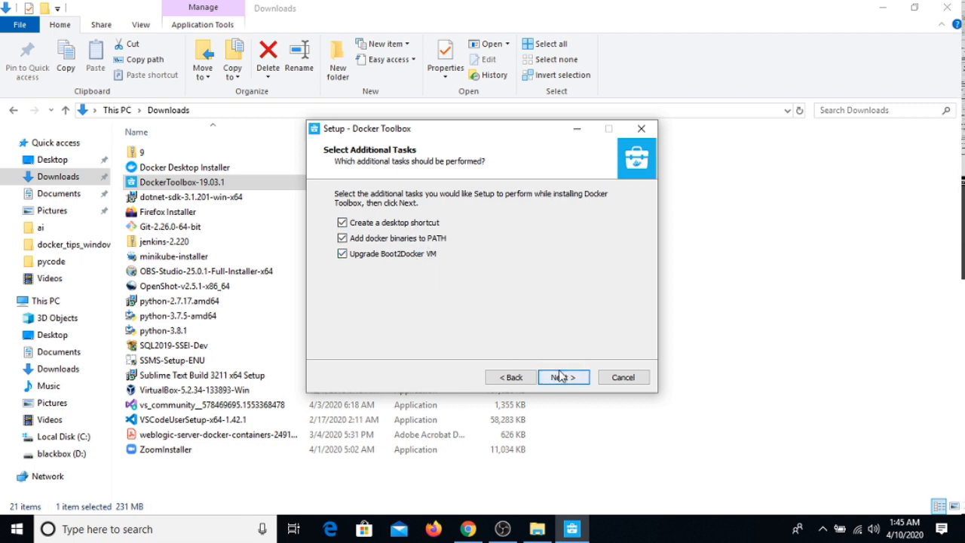
{"action": "left_click", "coordinate": [561, 377]}
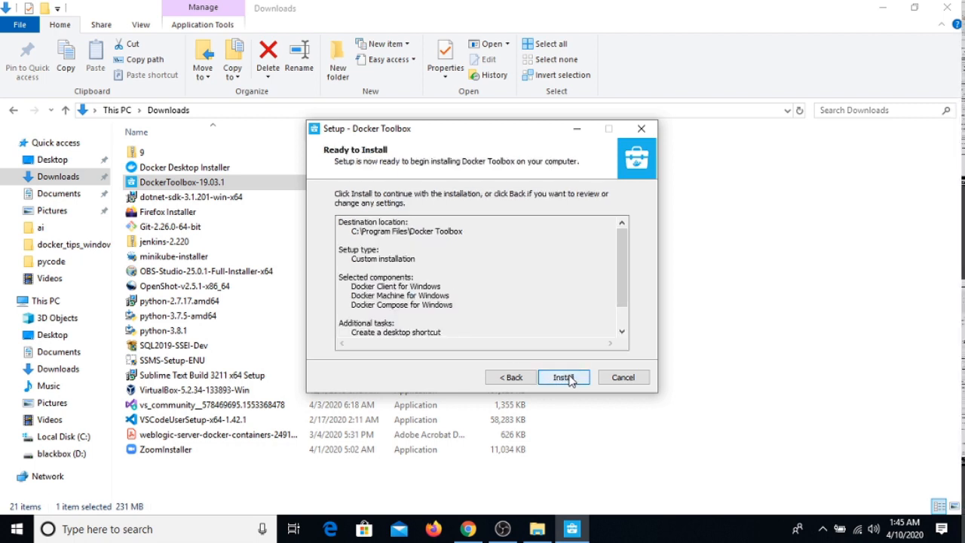
{"action": "left_click", "coordinate": [564, 377]}
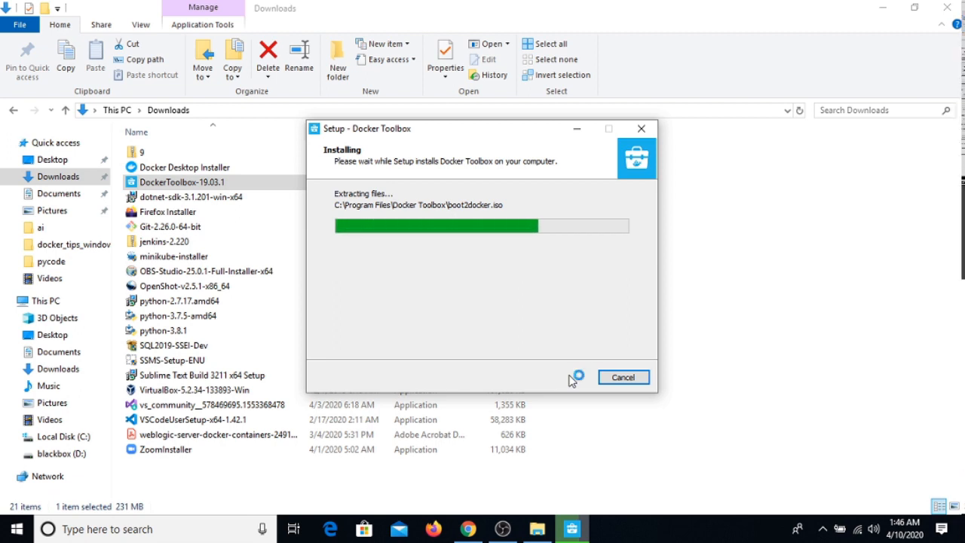
{"action": "mouse_move", "coordinate": [571, 380]}
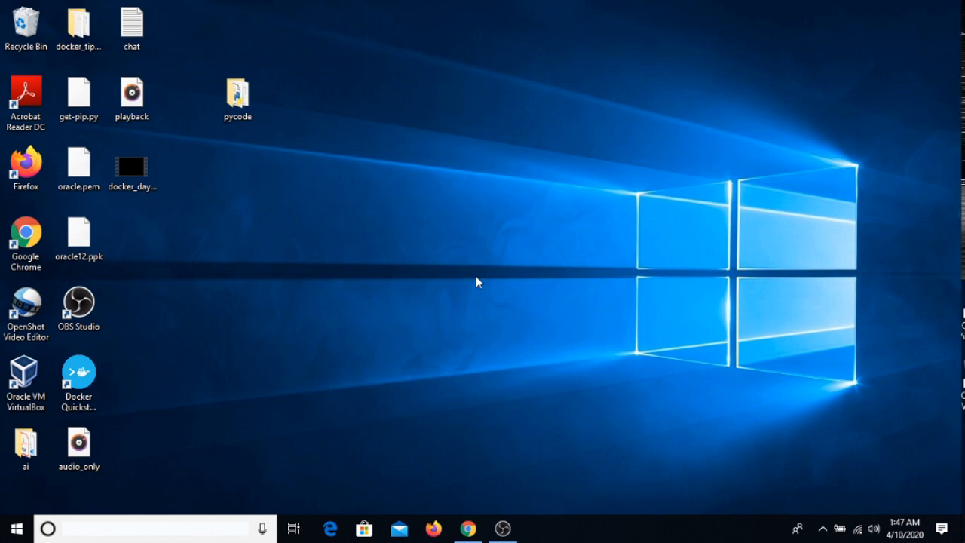
- Run 'docker version' in PowerShell, showing client 19.03.1, then close the window
{"action": "left_click", "coordinate": [538, 527]}
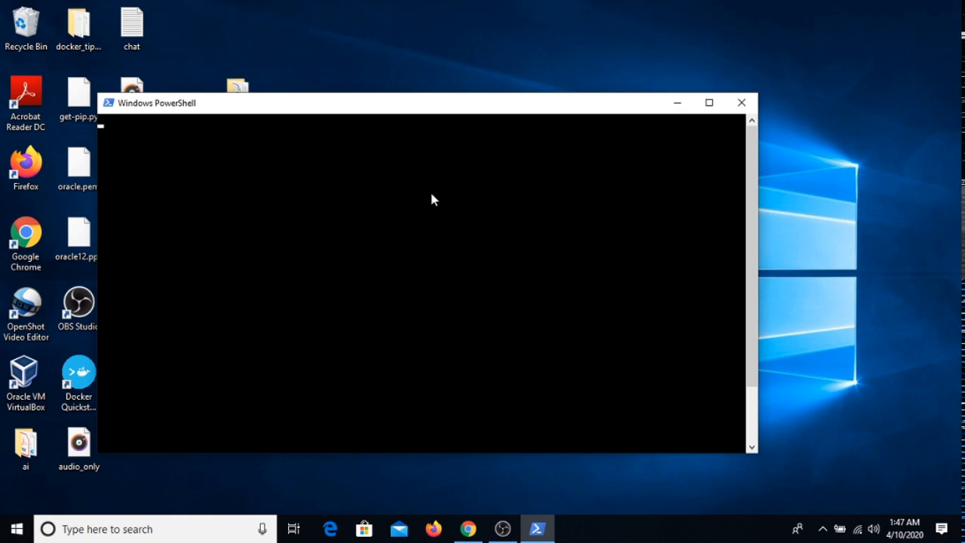
{"action": "type", "text": "dock"}
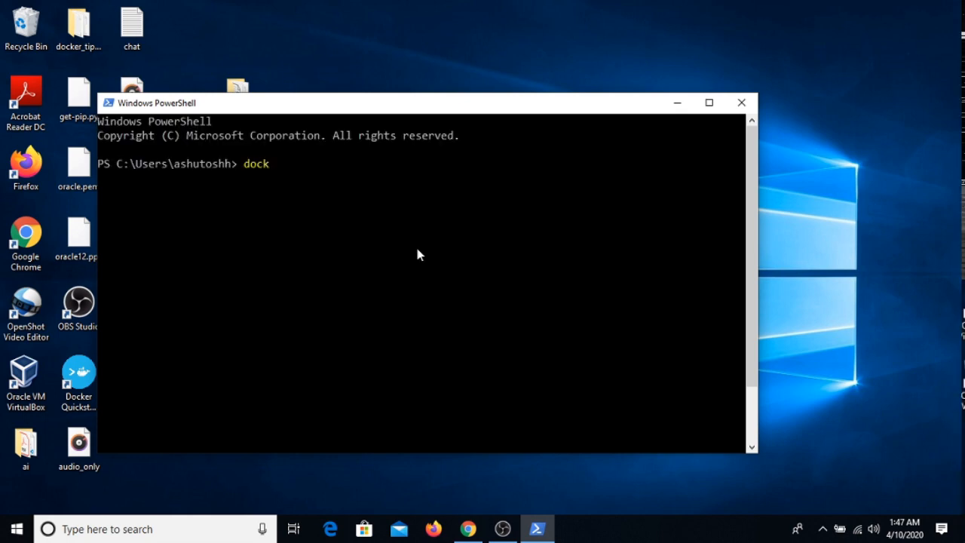
{"action": "type", "text": "er"}
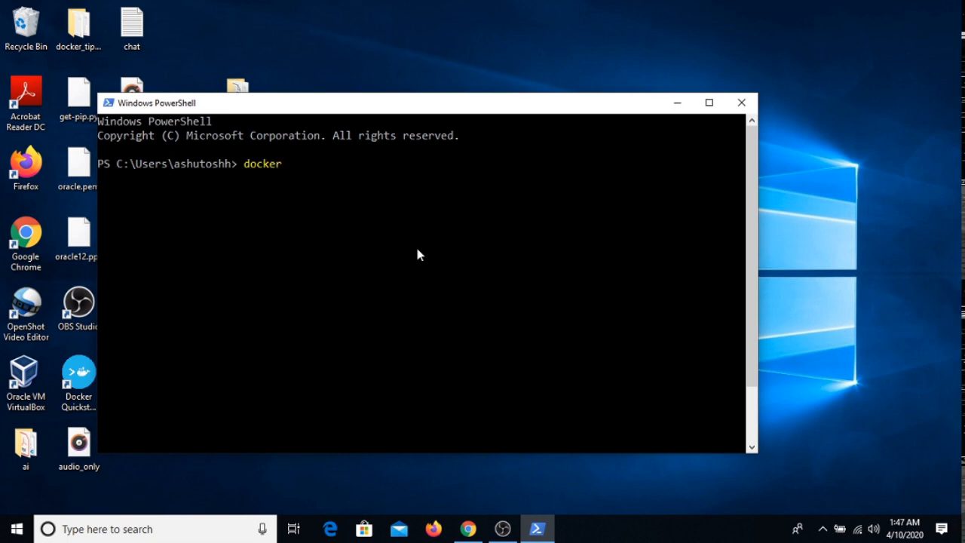
{"action": "type", "text": "version"}
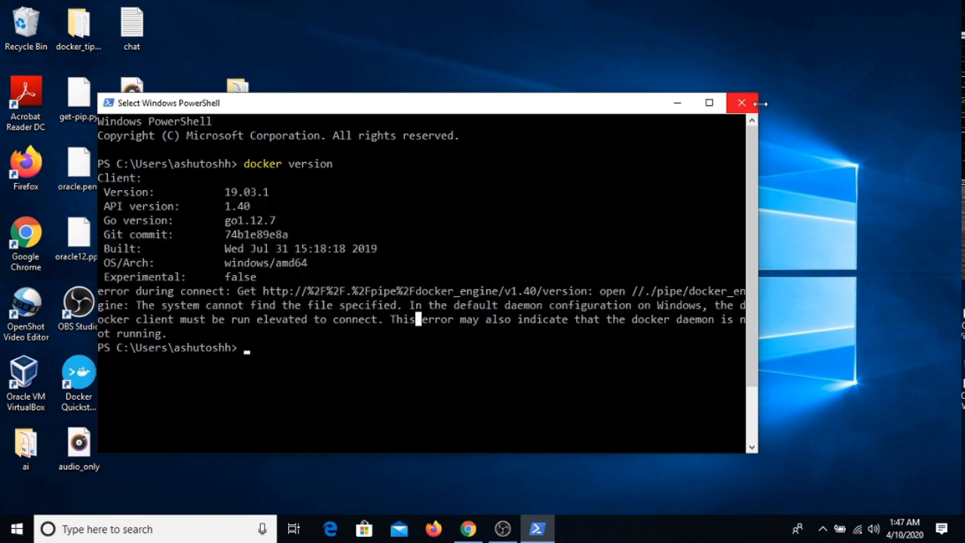
{"action": "left_click", "coordinate": [739, 101]}
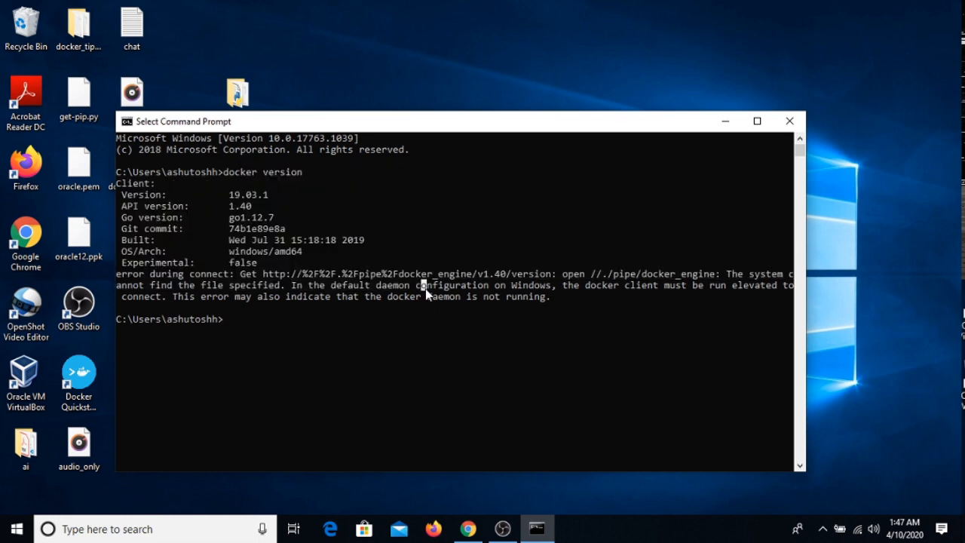
{"action": "mouse_move", "coordinate": [366, 250]}
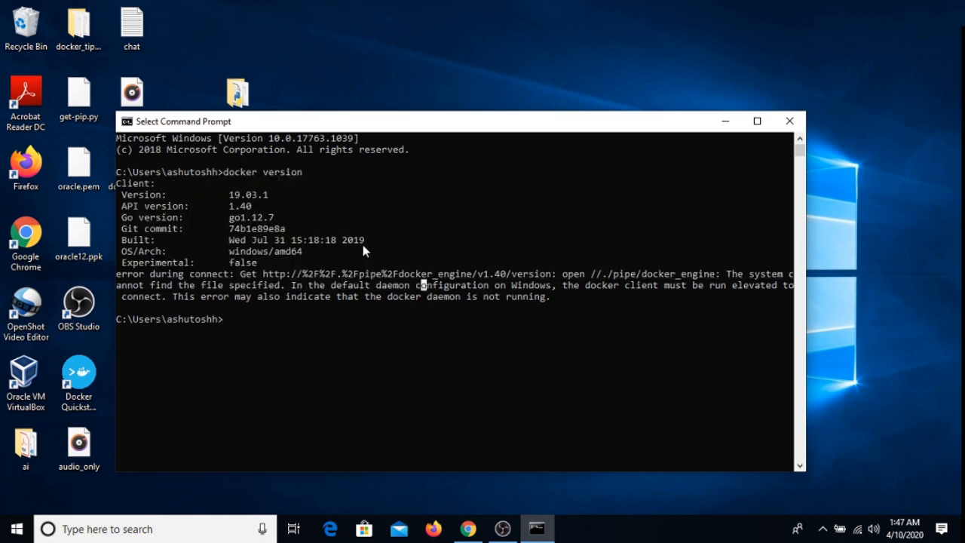
{"action": "mouse_move", "coordinate": [529, 311]}
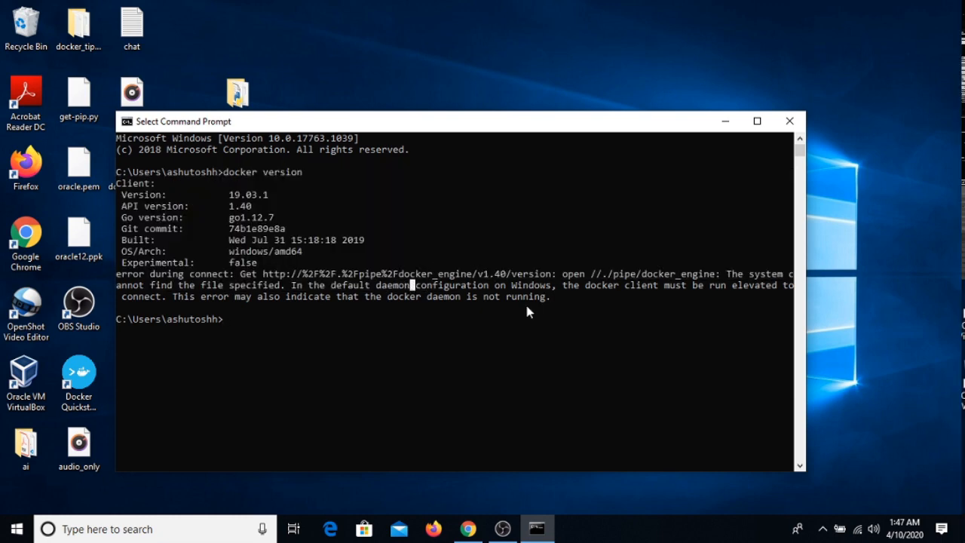
- Close the Command Prompt window showing docker client 19.03.1 and the daemon error
{"action": "left_click", "coordinate": [789, 121]}
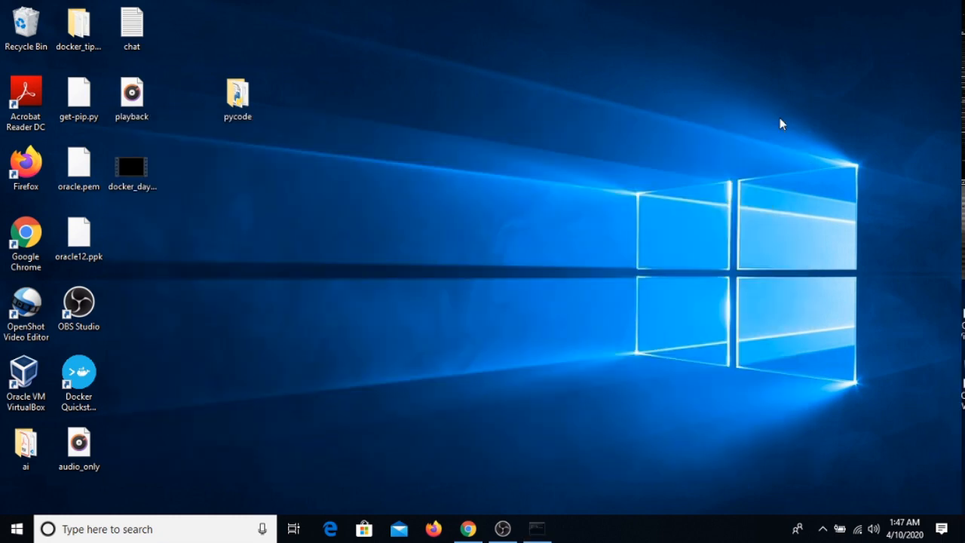